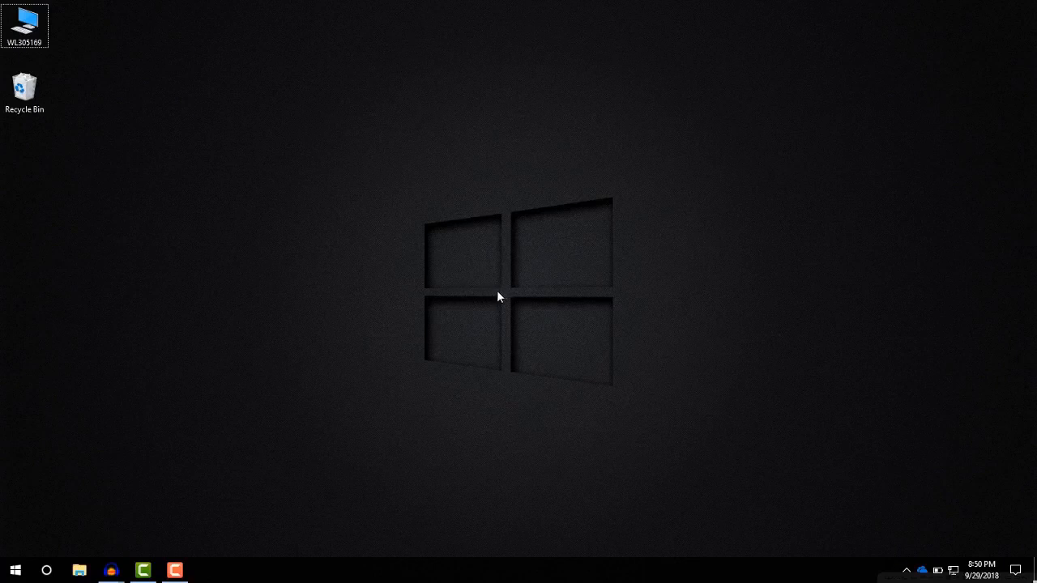
mouse_move(102, 475)
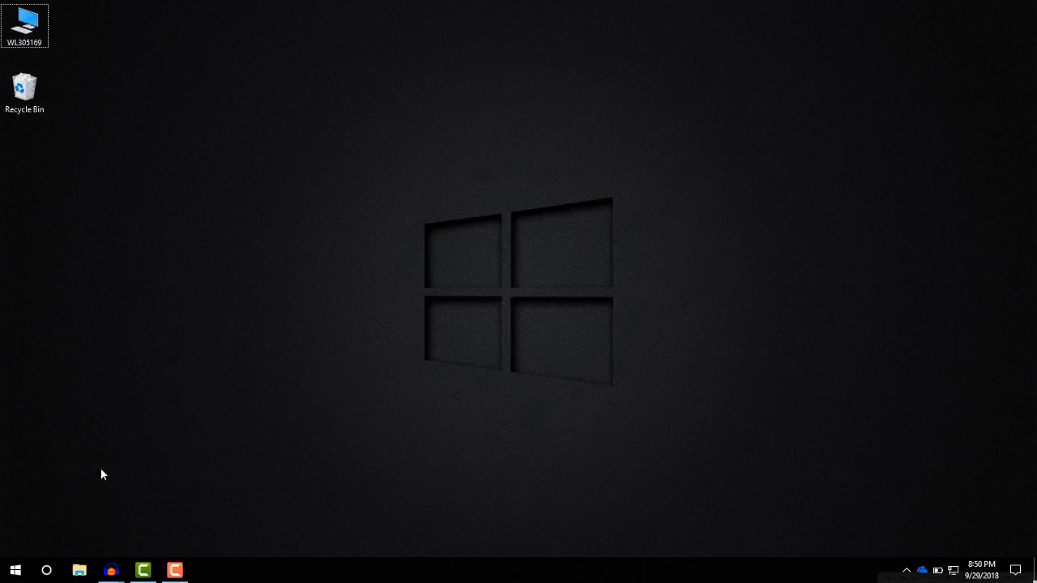
mouse_move(47, 570)
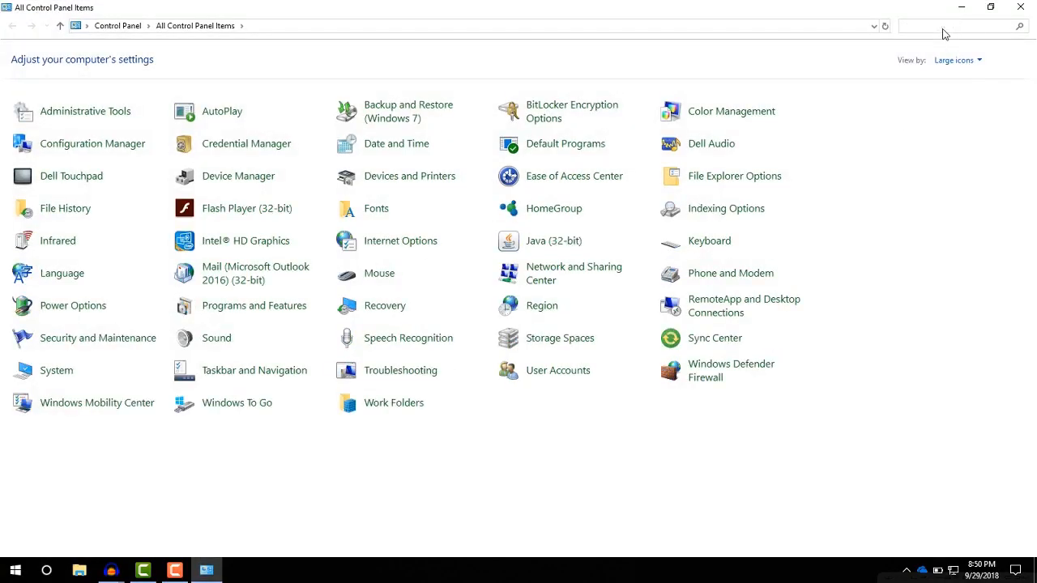
Find Mail in Control Panel by searching 'mail' and list the existing profiles (only Outlook1)
text(mail)
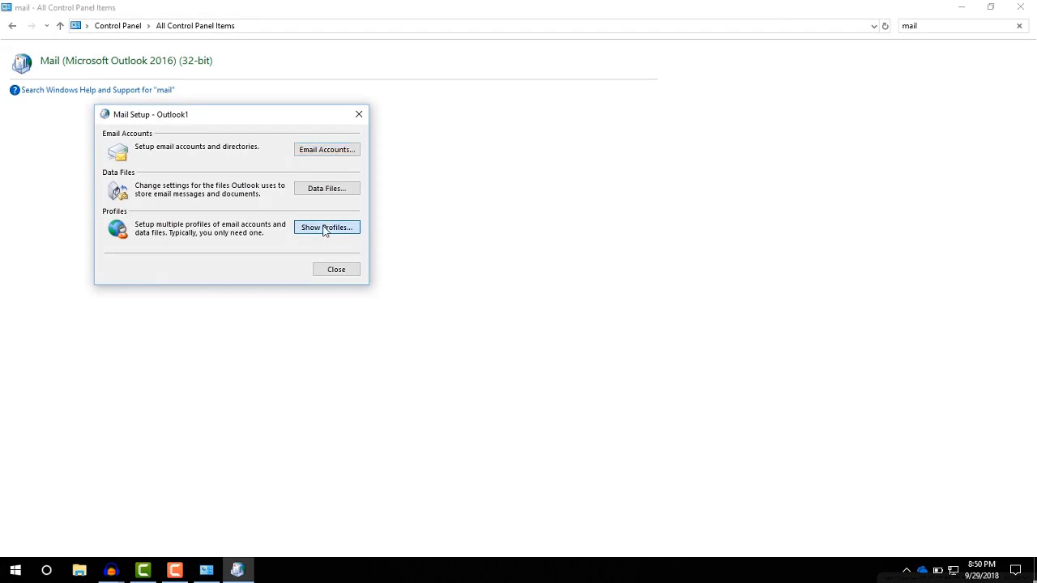
click(326, 227)
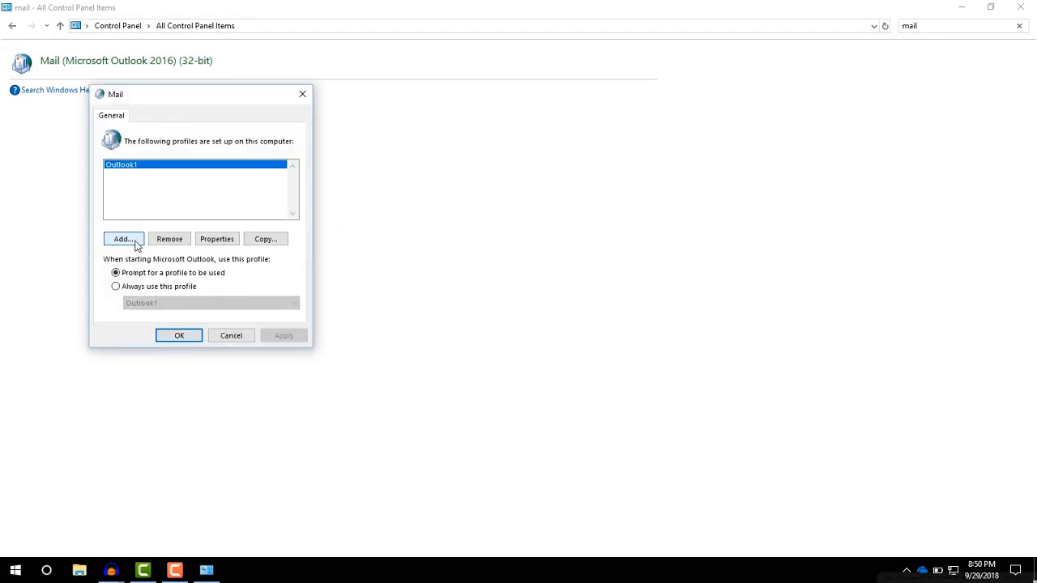
Add a new mail profile named Galaxy.Test and confirm the name
click(123, 239)
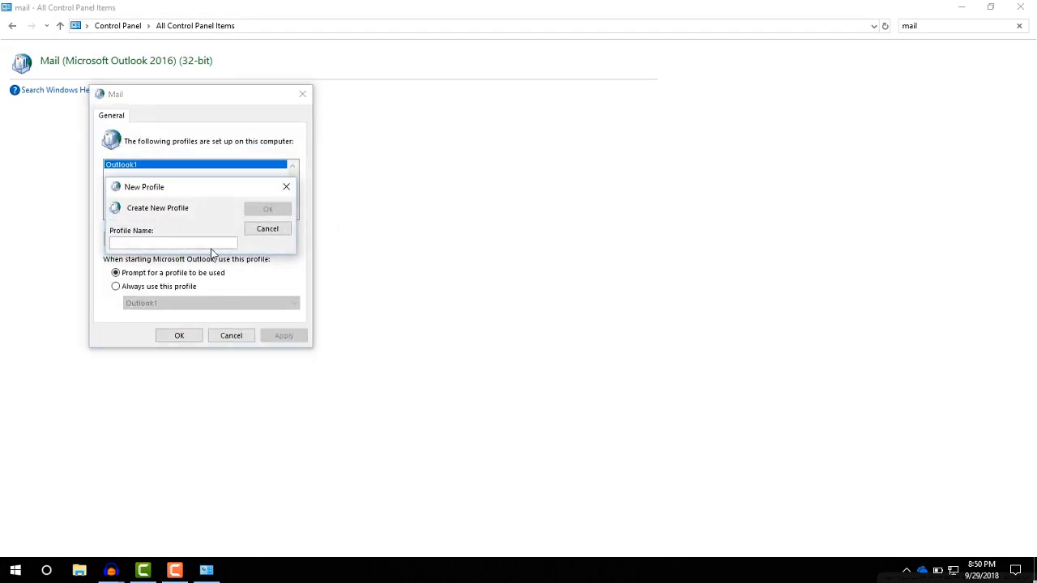
mouse_move(363, 149)
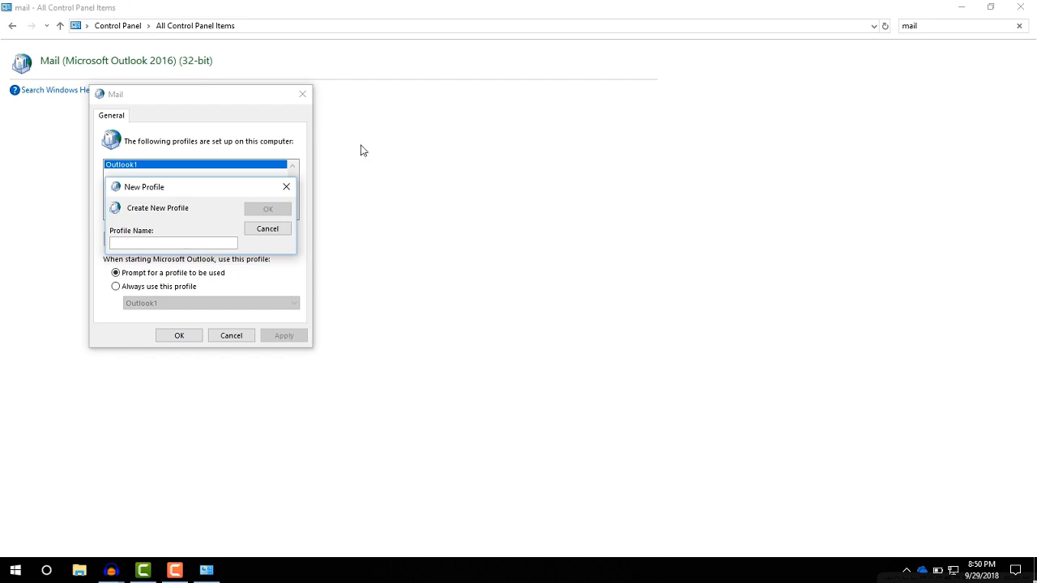
text(Gal)
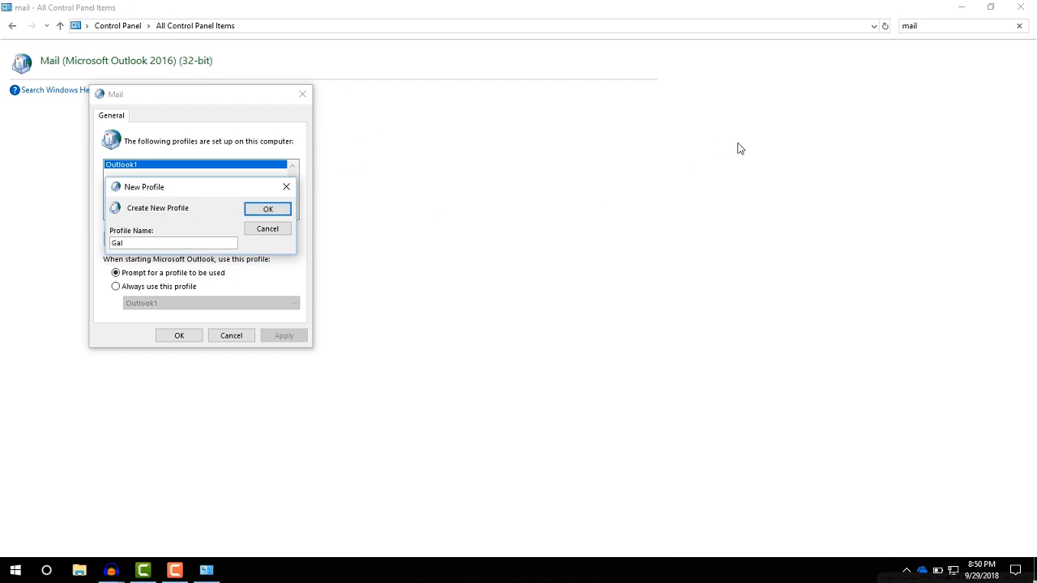
text(axy)
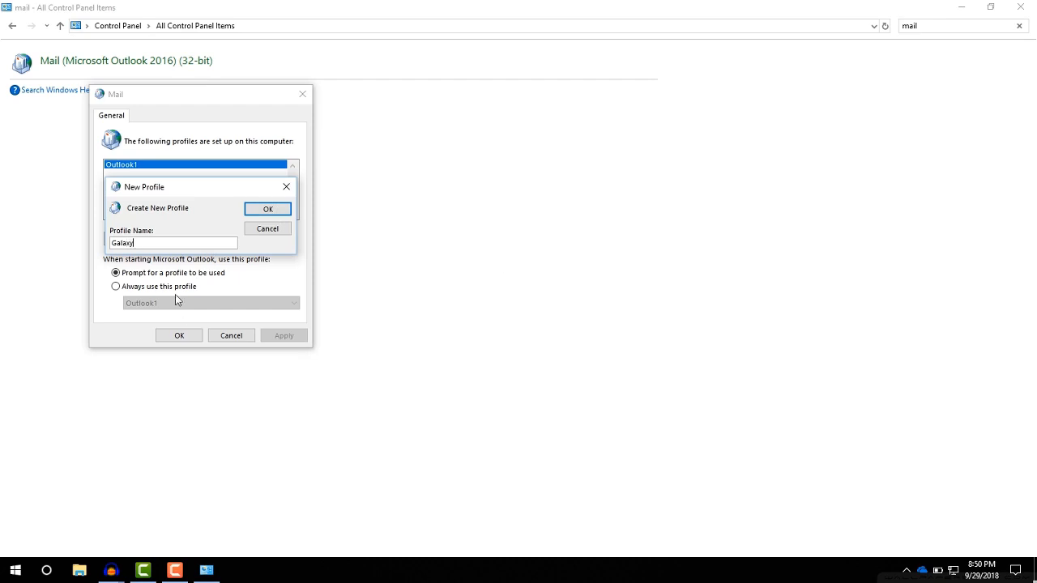
mouse_move(180, 247)
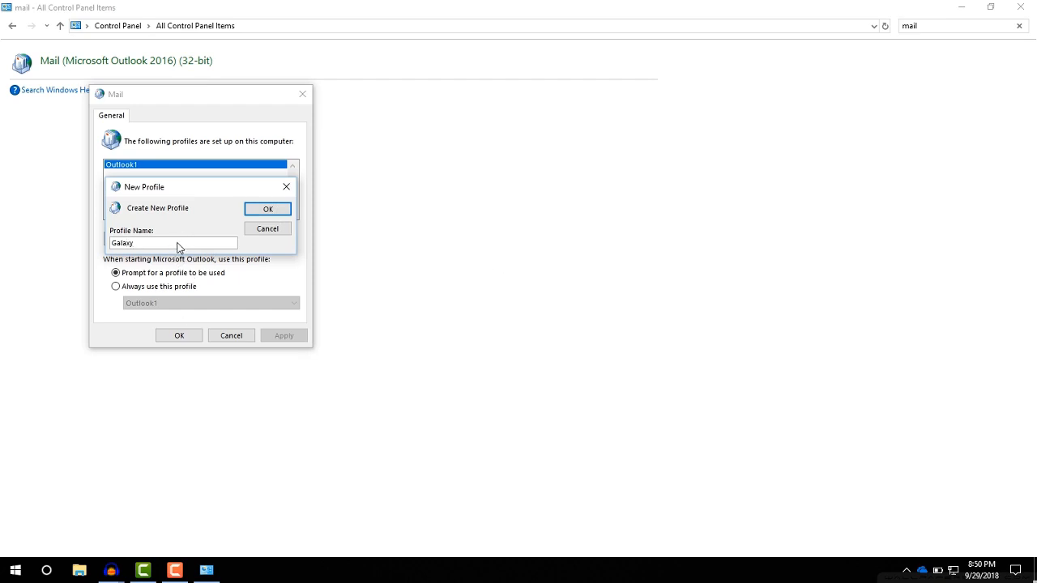
text(>Test)
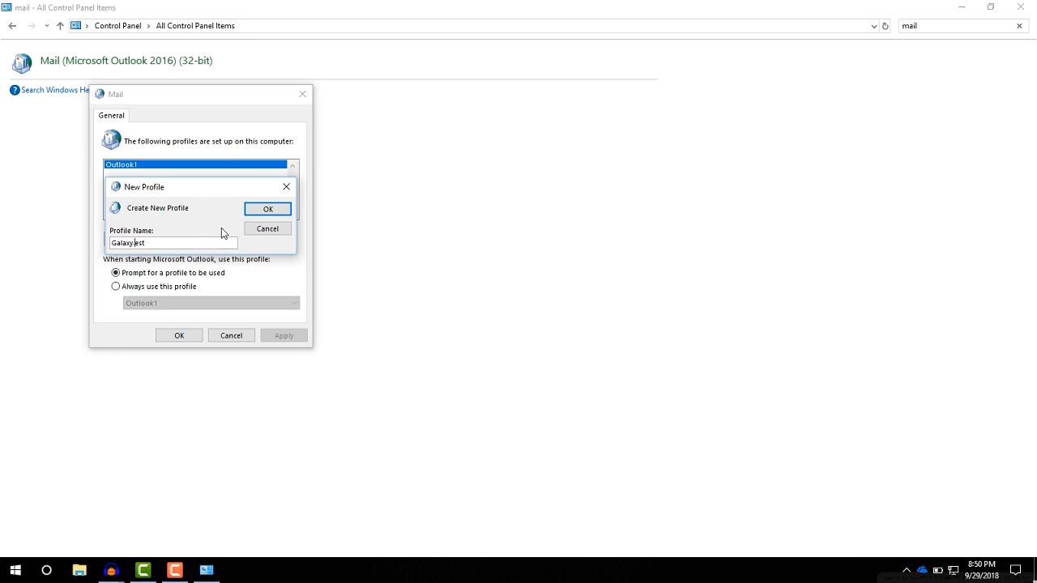
click(267, 228)
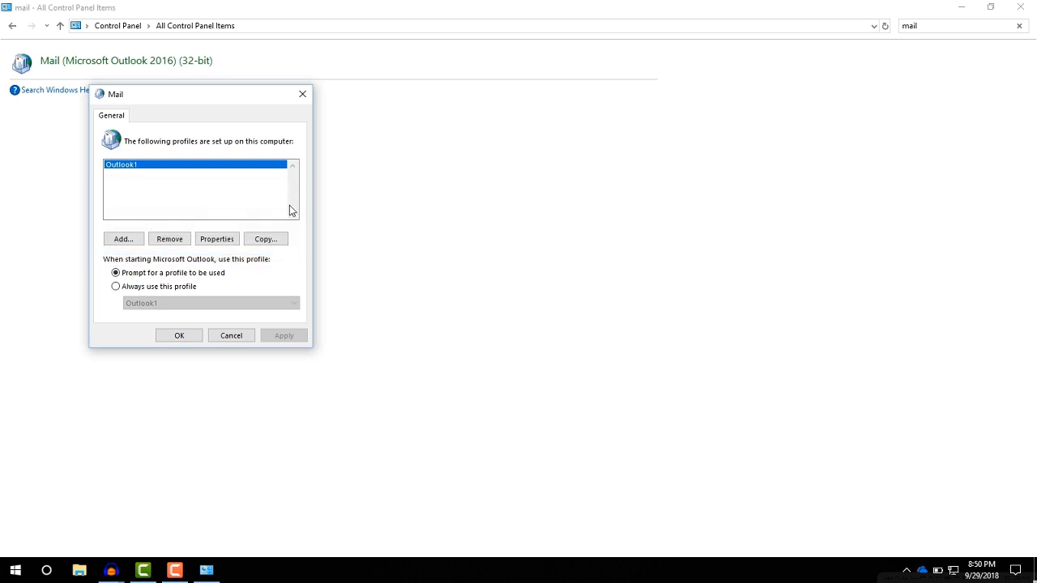
click(123, 239)
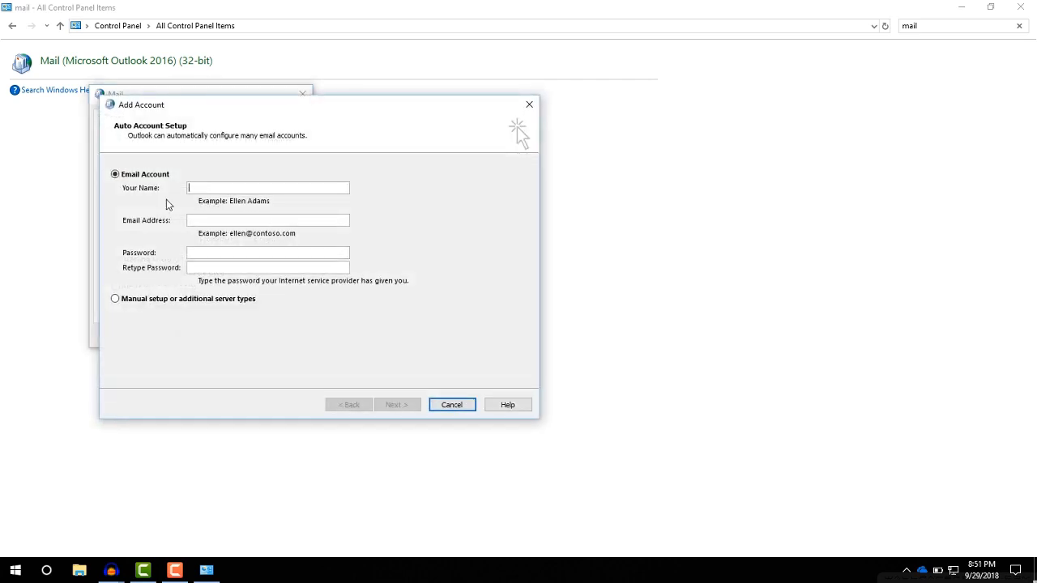
mouse_move(138, 200)
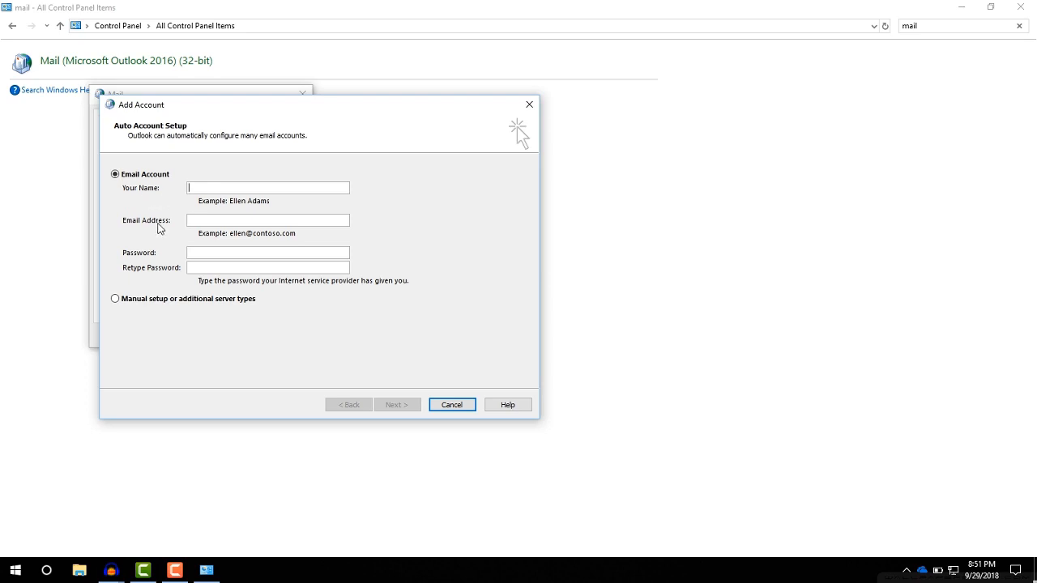
mouse_move(171, 271)
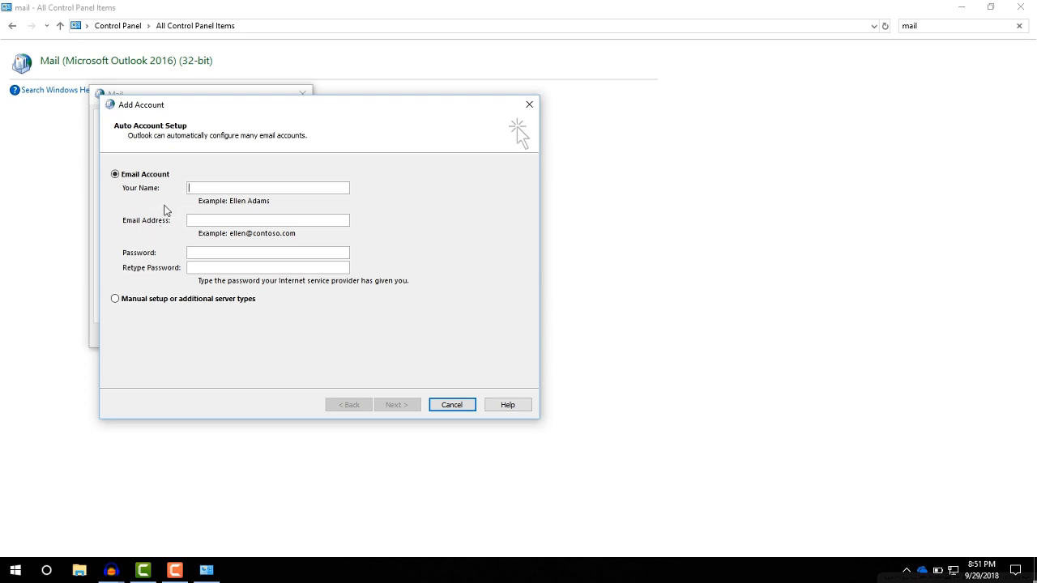
text(Galaxy Test)
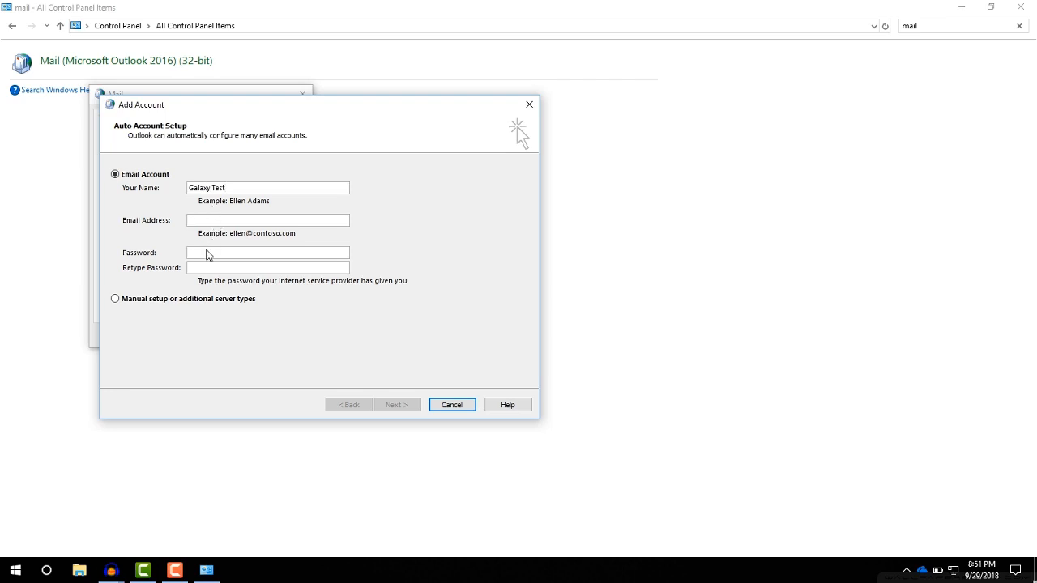
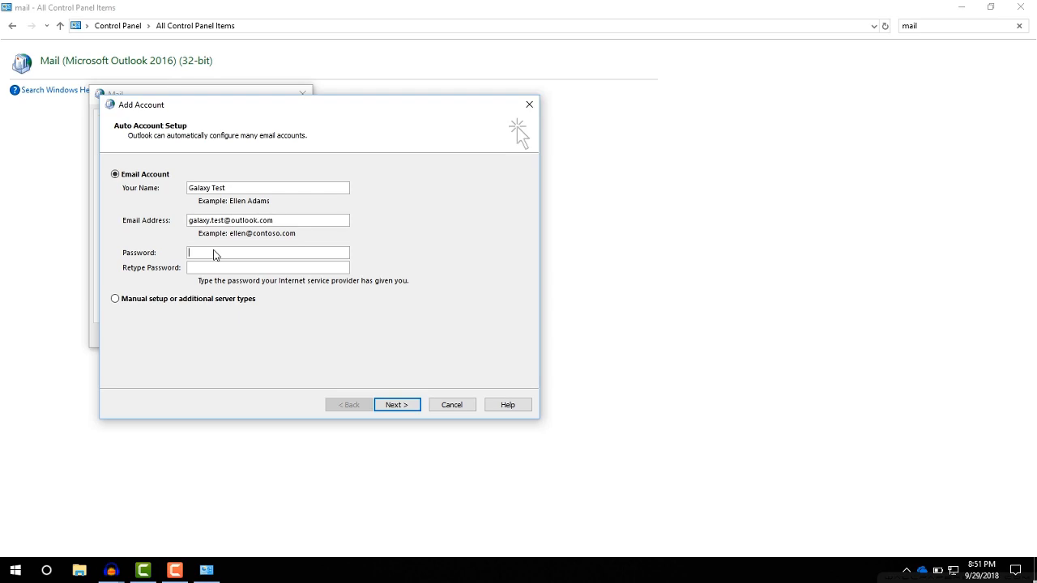
text(****)
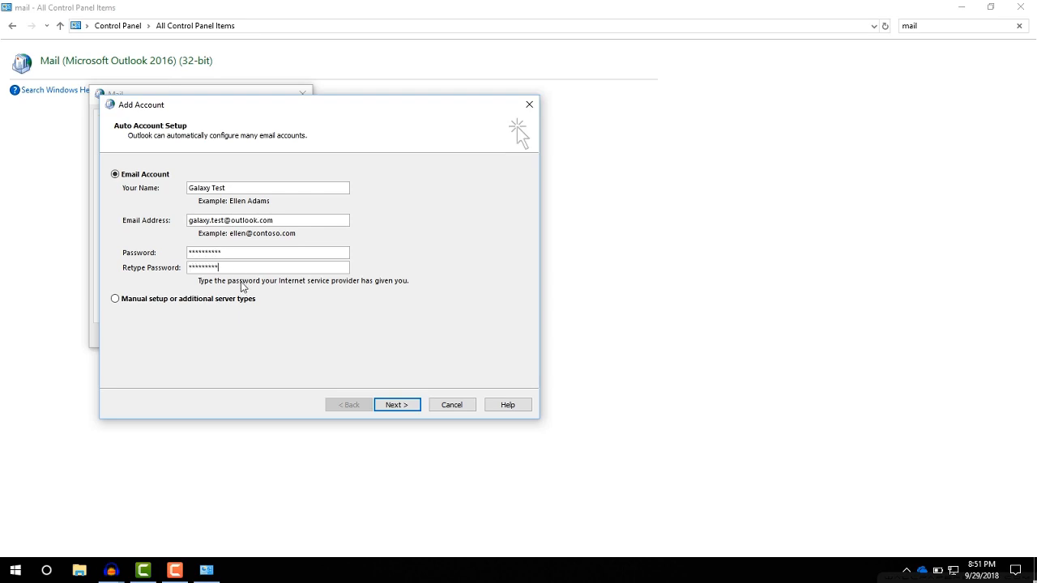
click(397, 404)
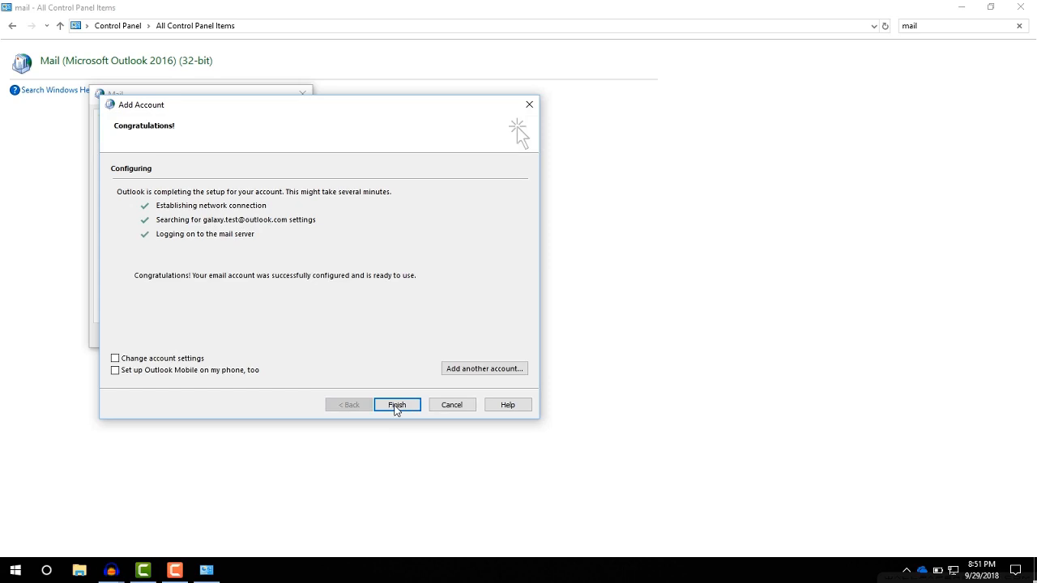
Finish the account setup so Galaxy.Test is saved beside Outlook1, and close Mail settings
click(397, 404)
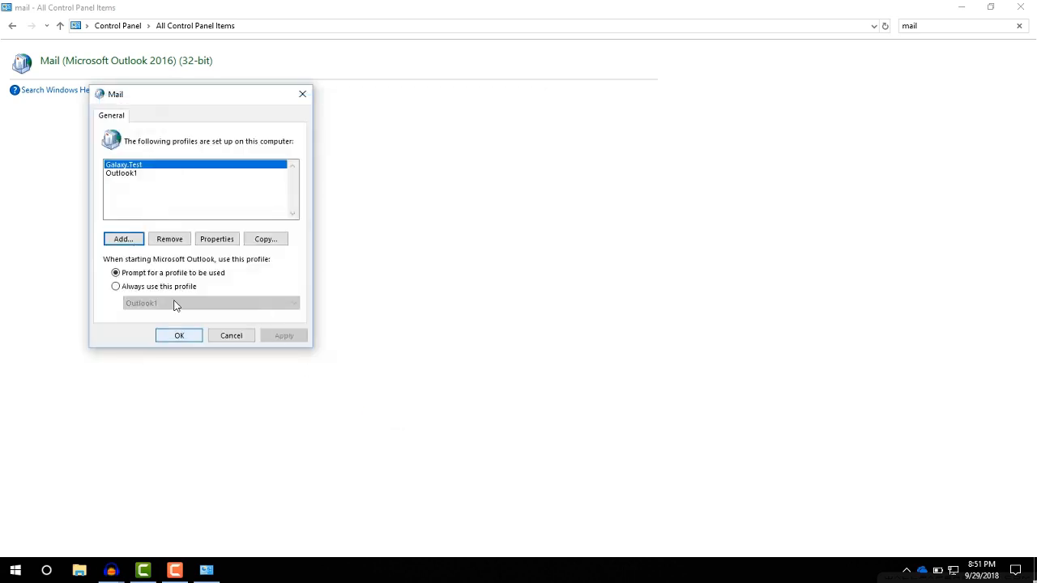
click(179, 335)
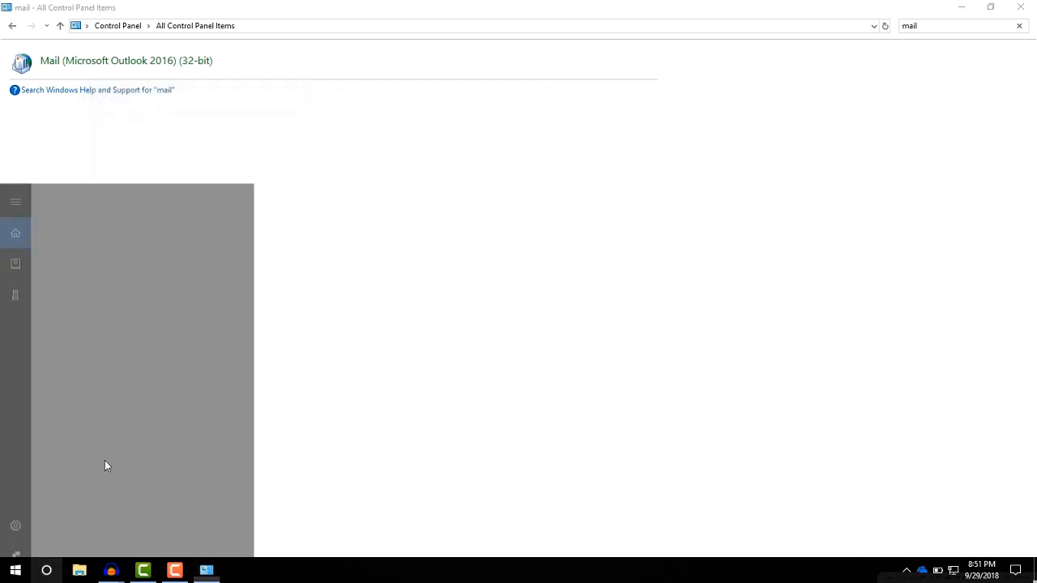
Launch Outlook from Start and start it with the Galaxy.Test profile
text(out)
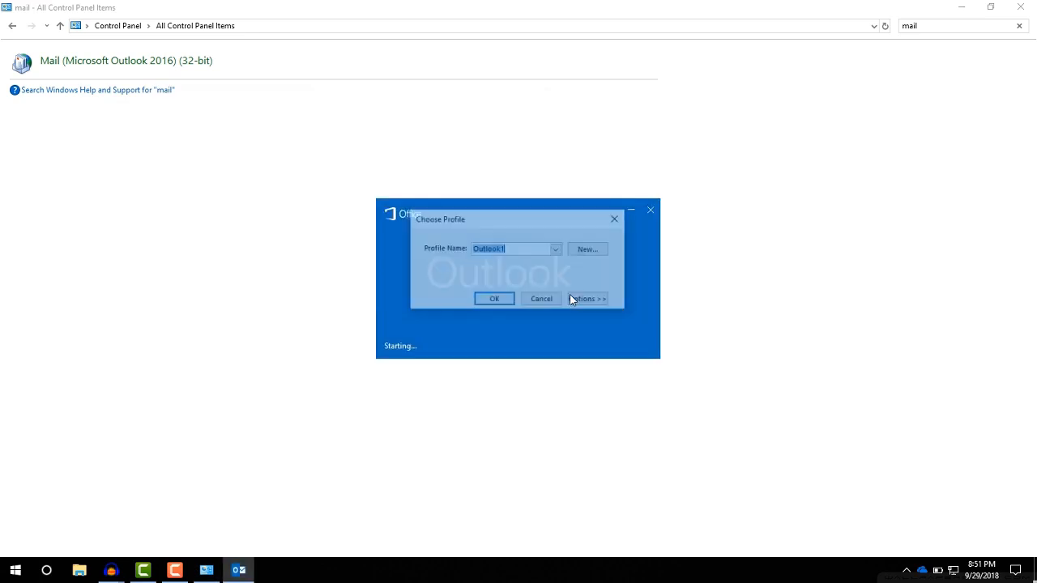
click(556, 249)
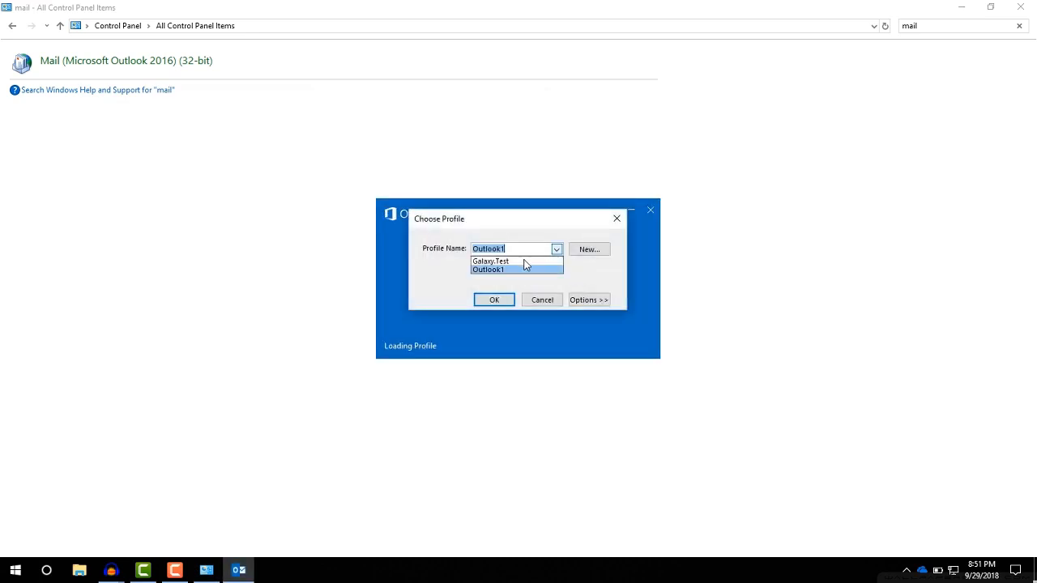
mouse_move(502, 260)
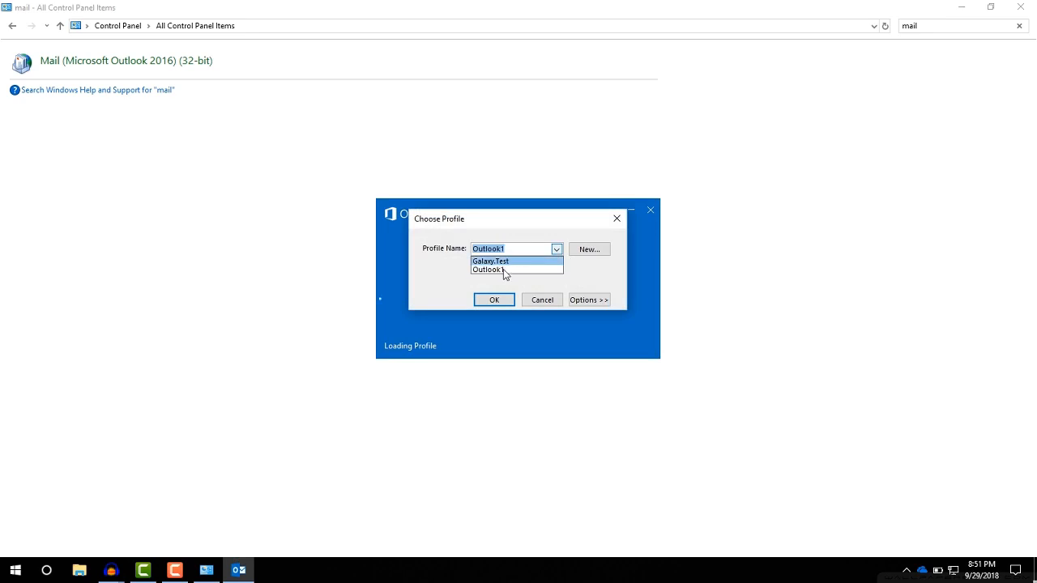
click(491, 260)
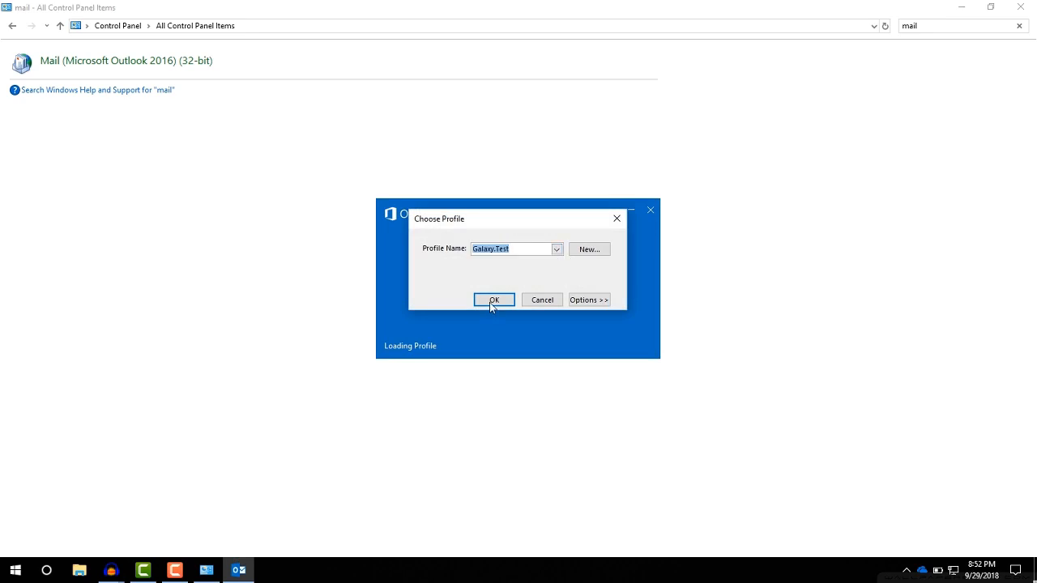
click(494, 300)
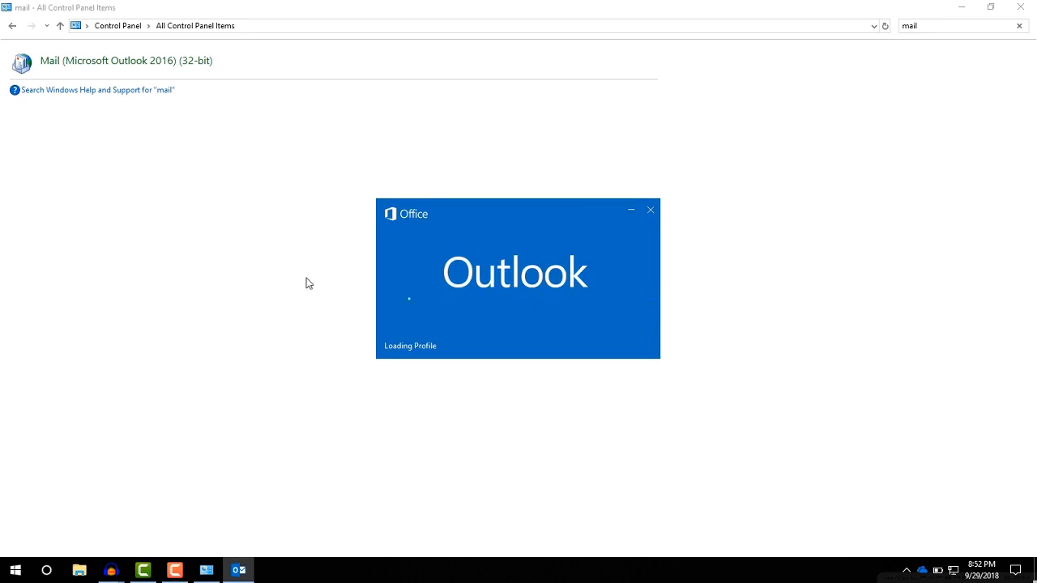
mouse_move(464, 258)
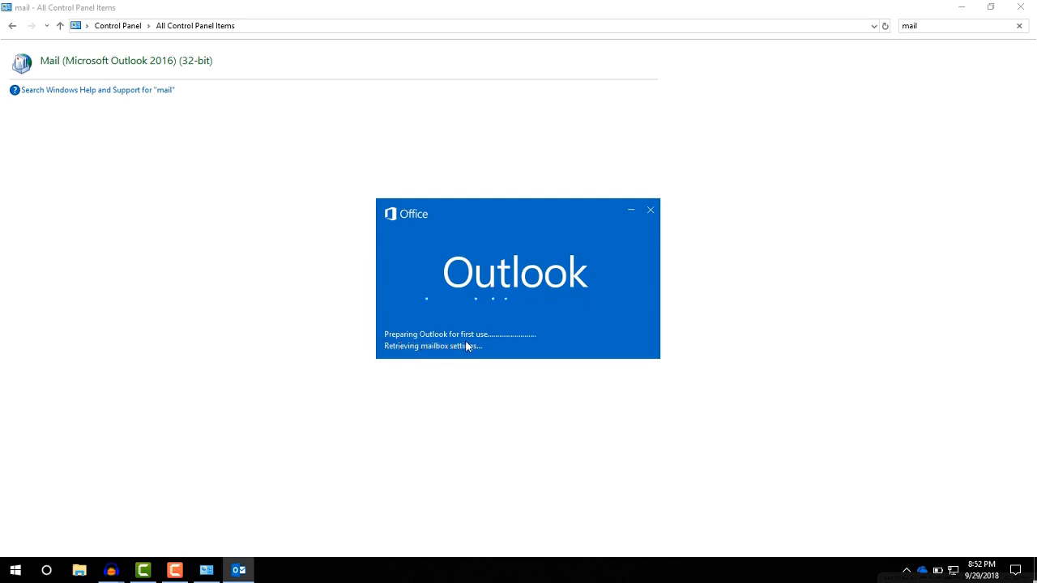
mouse_move(440, 354)
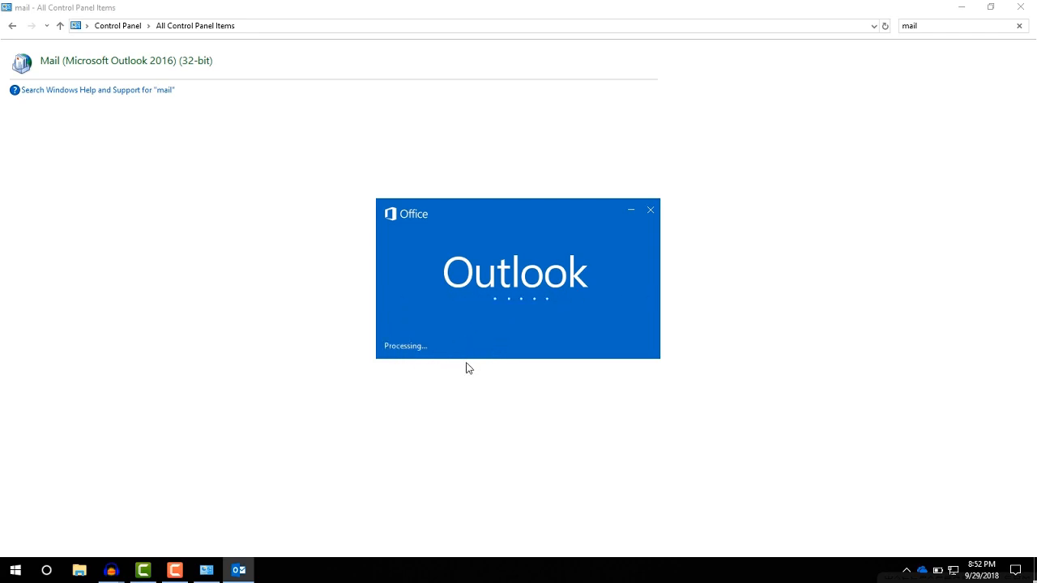
mouse_move(373, 353)
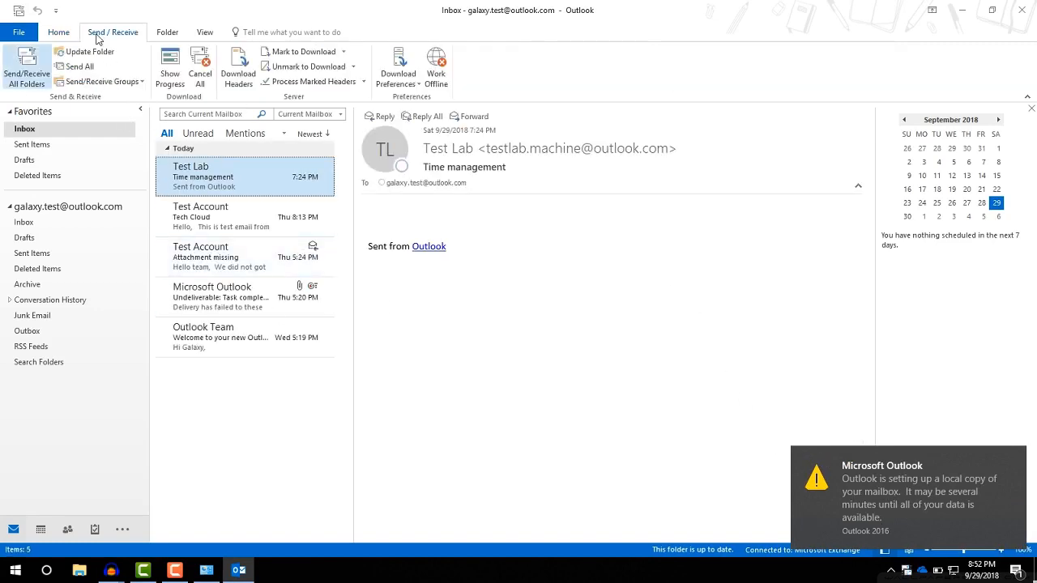
click(58, 31)
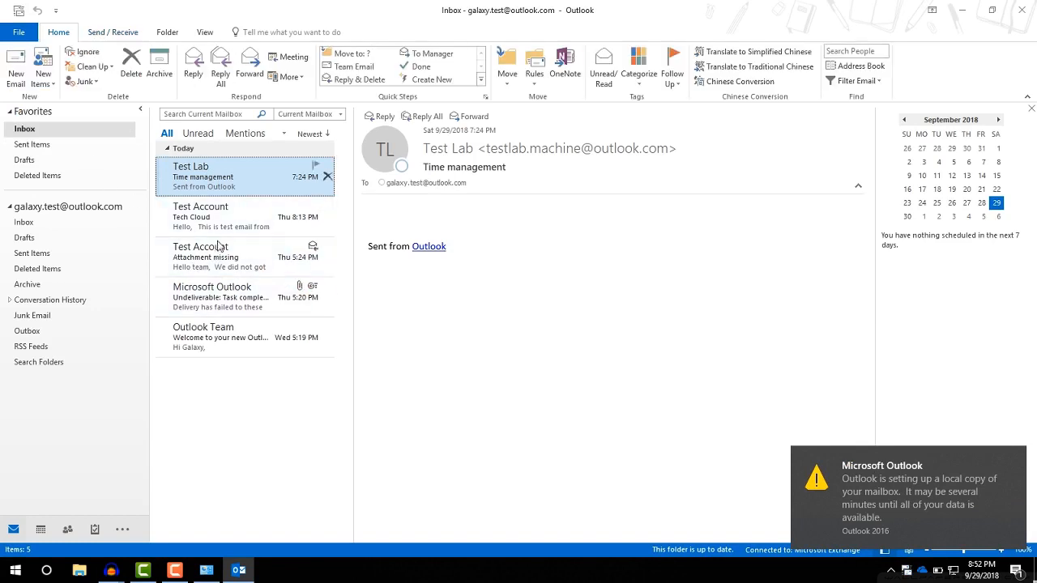